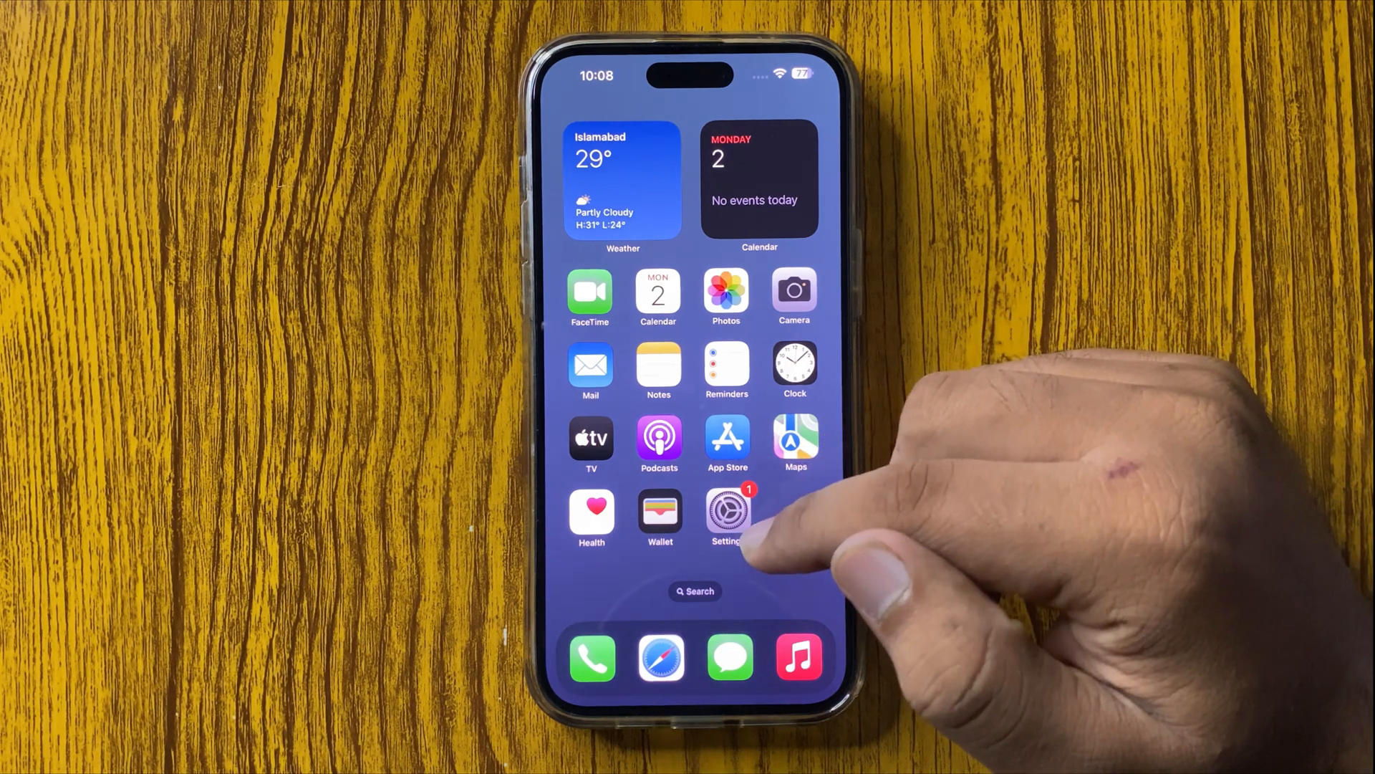
Launch Settings and scroll the main list down to Privacy & Security
{"action": "left_click", "coordinate": [726, 507]}
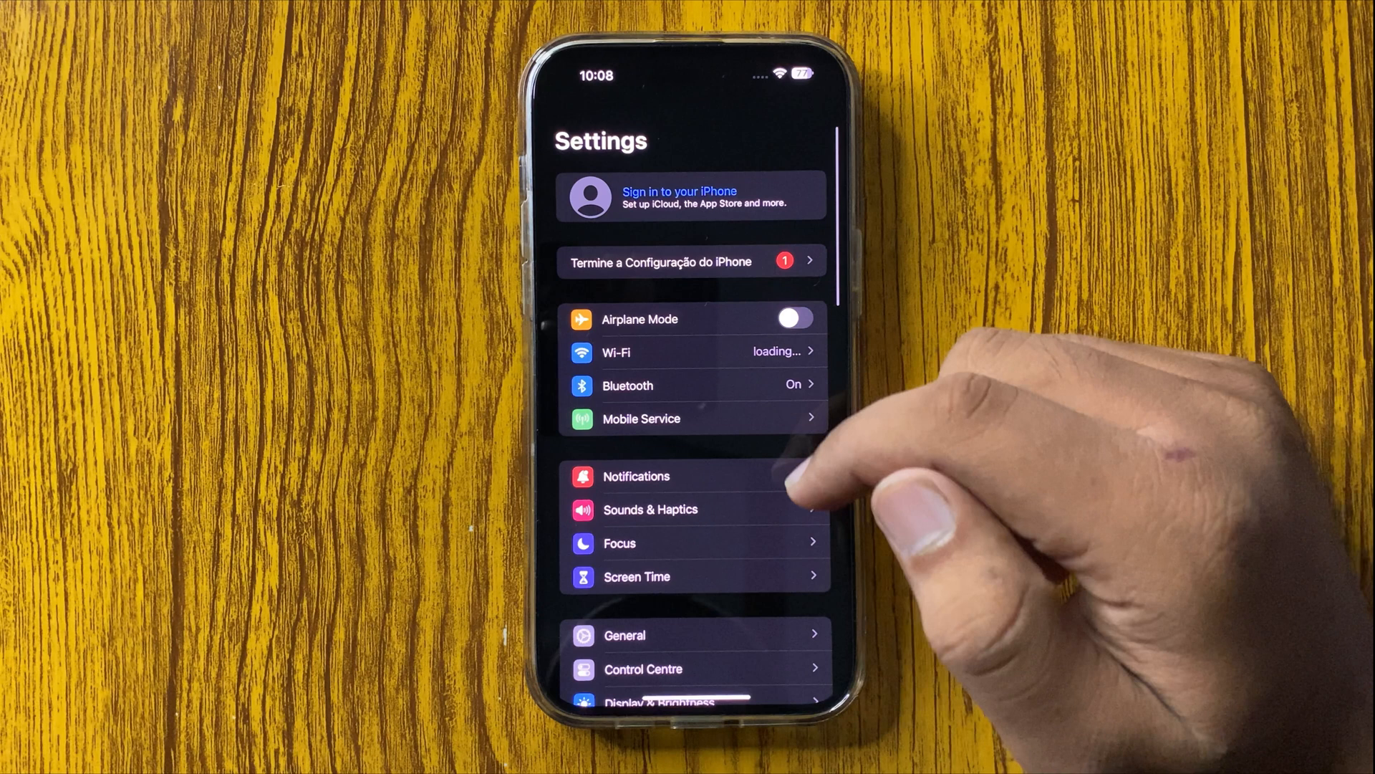
{"action": "scroll", "scroll_direction": "down", "scroll_amount": 3}
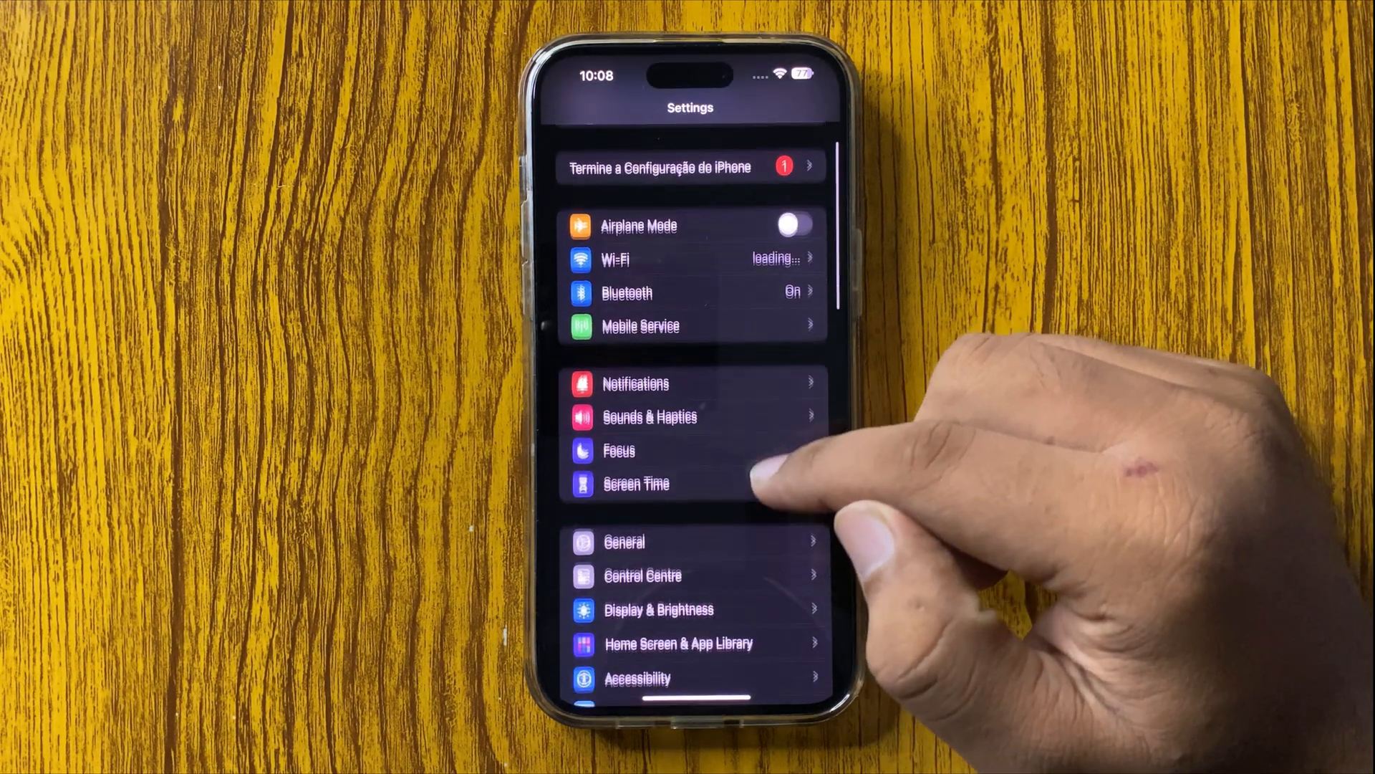
{"action": "scroll", "scroll_direction": "down", "scroll_amount": 3}
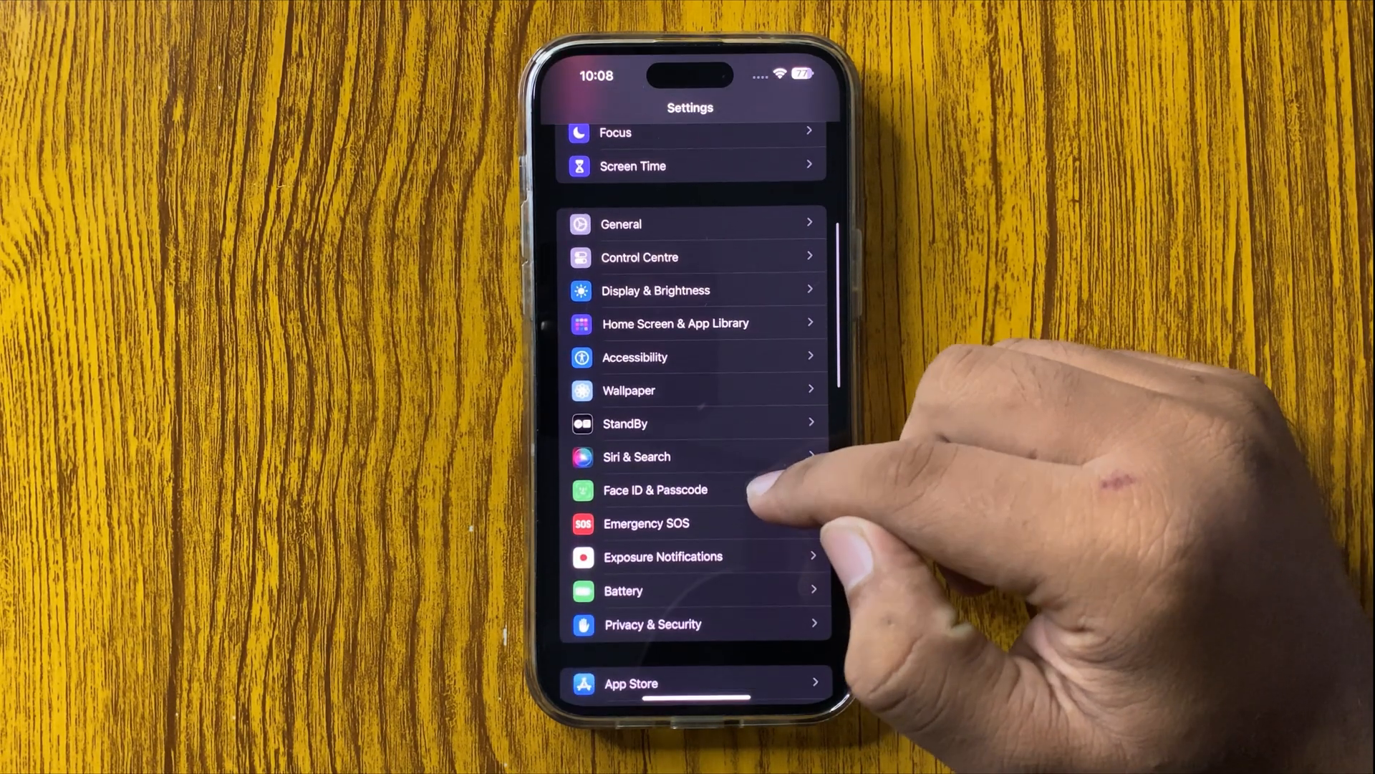
{"action": "scroll", "scroll_direction": "down", "scroll_amount": 3}
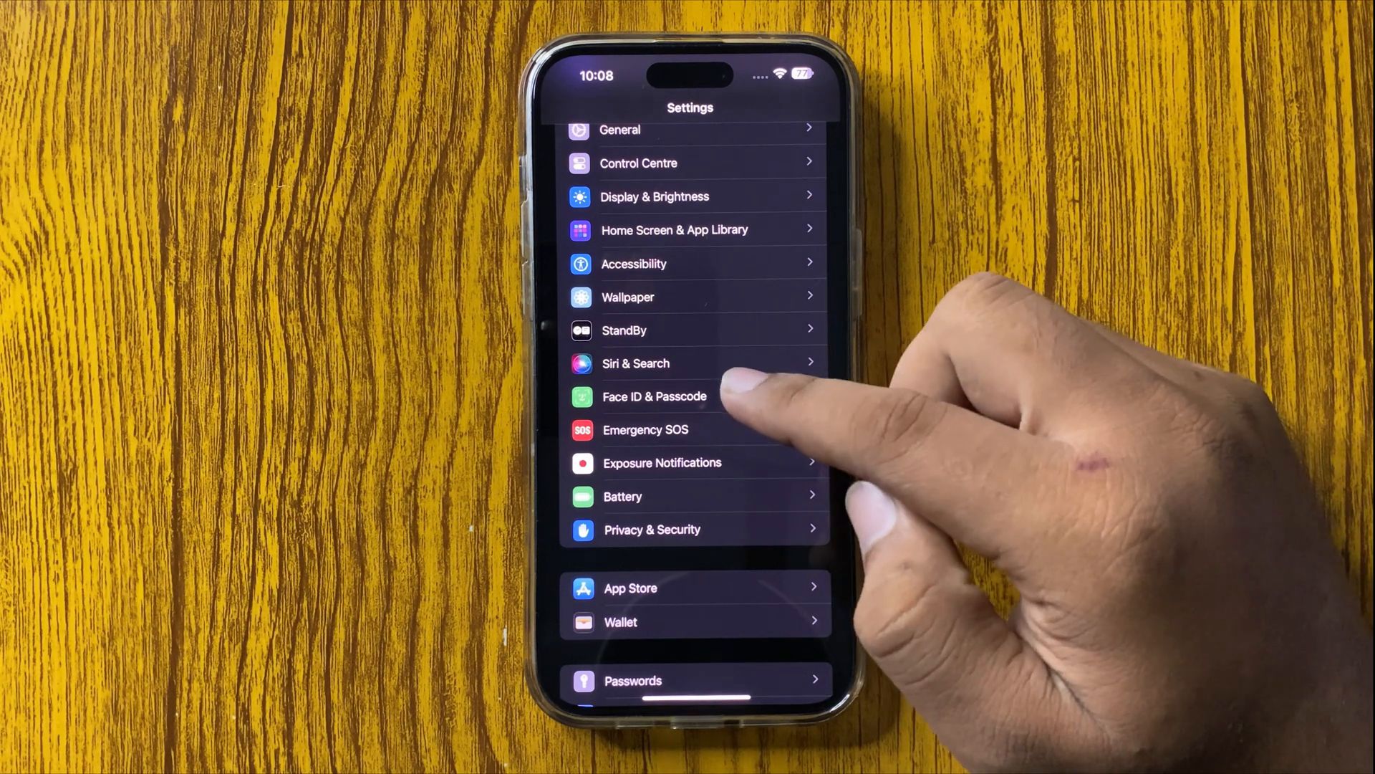
Enter Face ID & Passcode and scroll to the Turn Passcode On option
{"action": "left_click", "coordinate": [654, 395]}
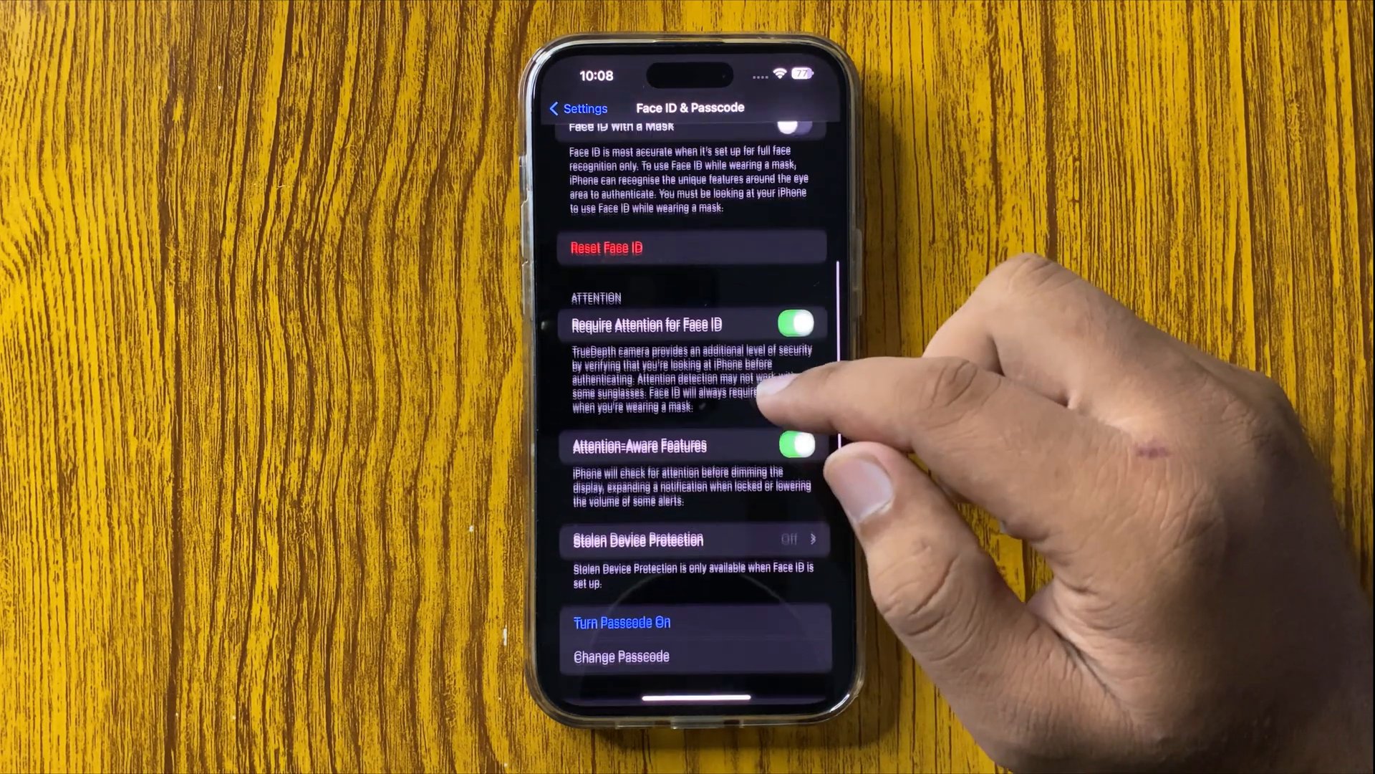
{"action": "scroll", "scroll_direction": "down", "scroll_amount": 3}
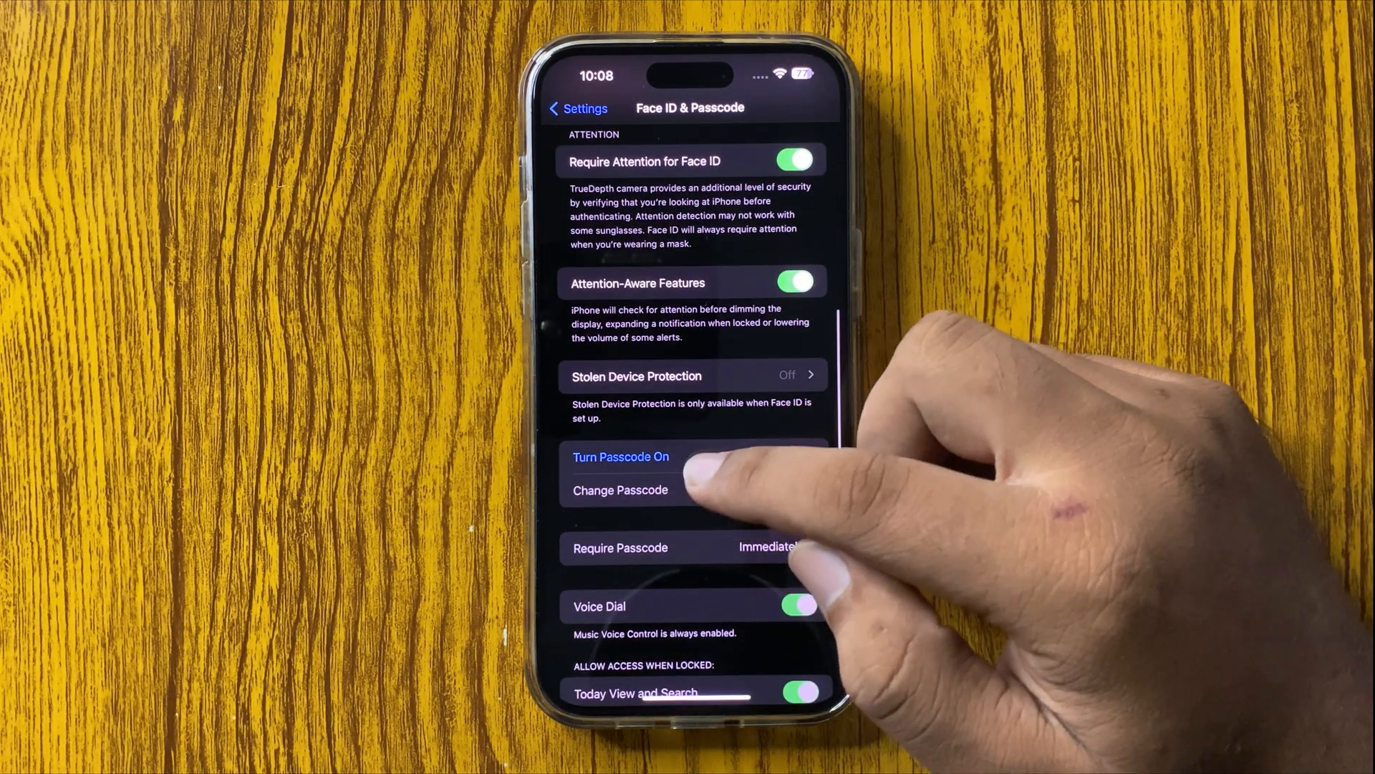
{"action": "left_click", "coordinate": [622, 457]}
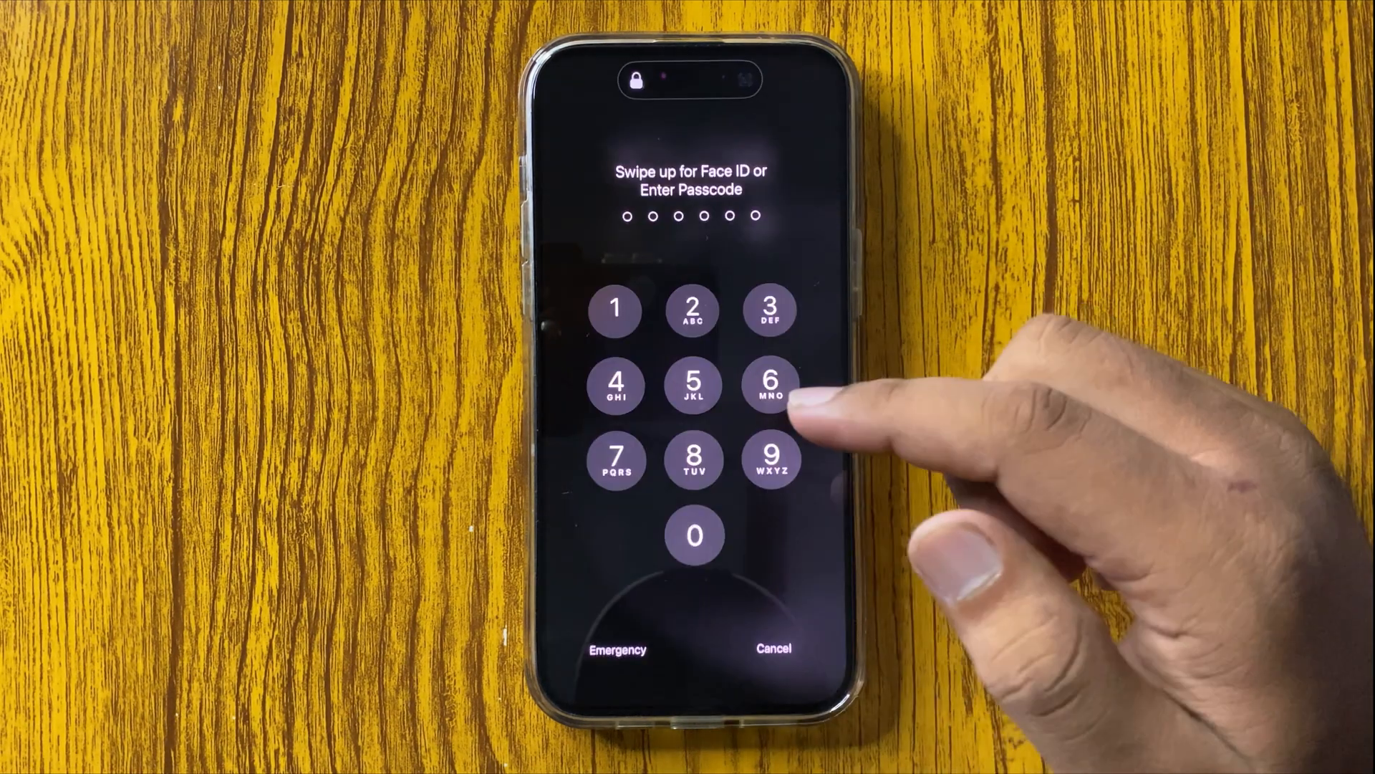
Enter a passcode digit on the lock-screen keypad to unlock the iPhone
{"action": "left_click", "coordinate": [696, 536]}
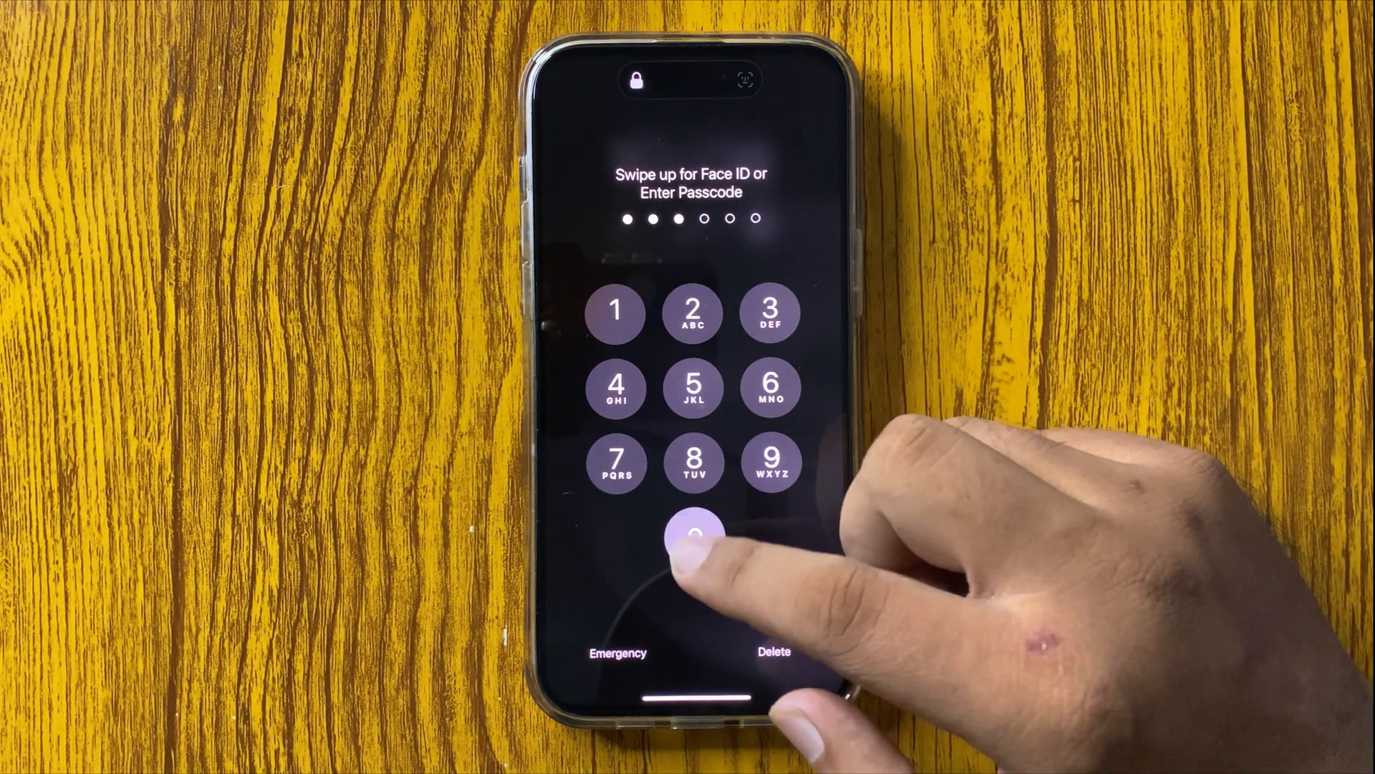